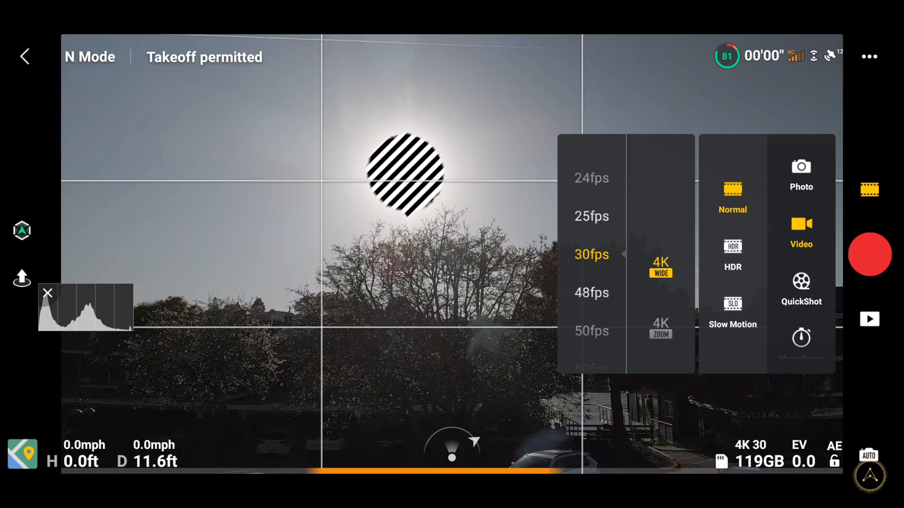
Switch the camera from 4K video to photo mode with 5-shot AEB bracketing
click(801, 173)
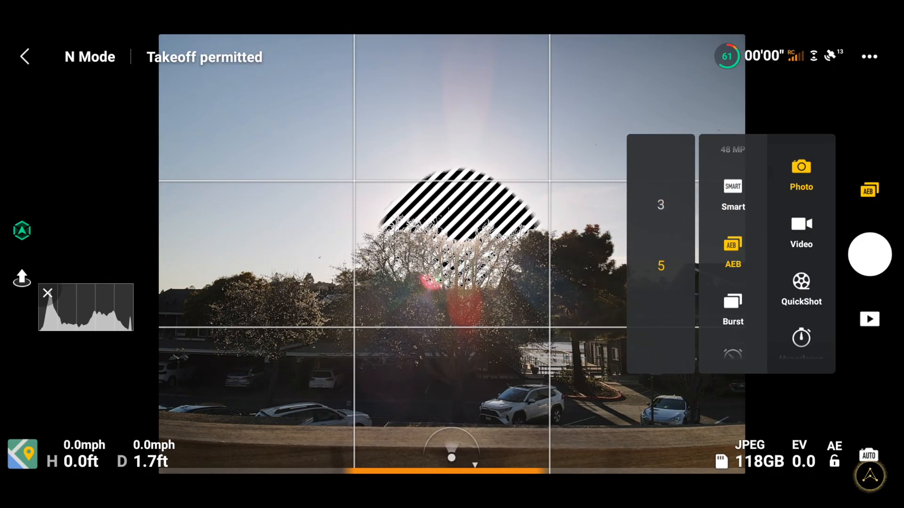
Switch the camera to video mode with HDR at 4K 30fps
click(801, 231)
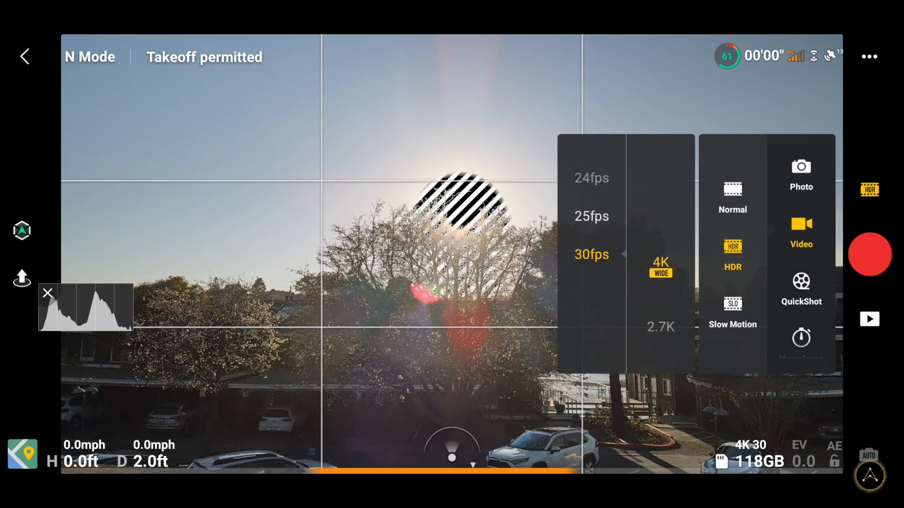
Switch the camera back to photo mode and choose AEB from the photo modes
click(591, 254)
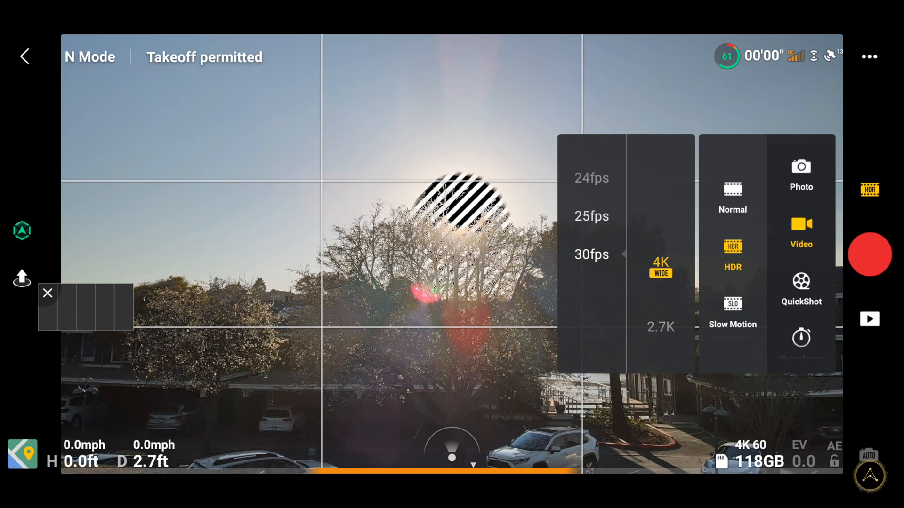
click(801, 172)
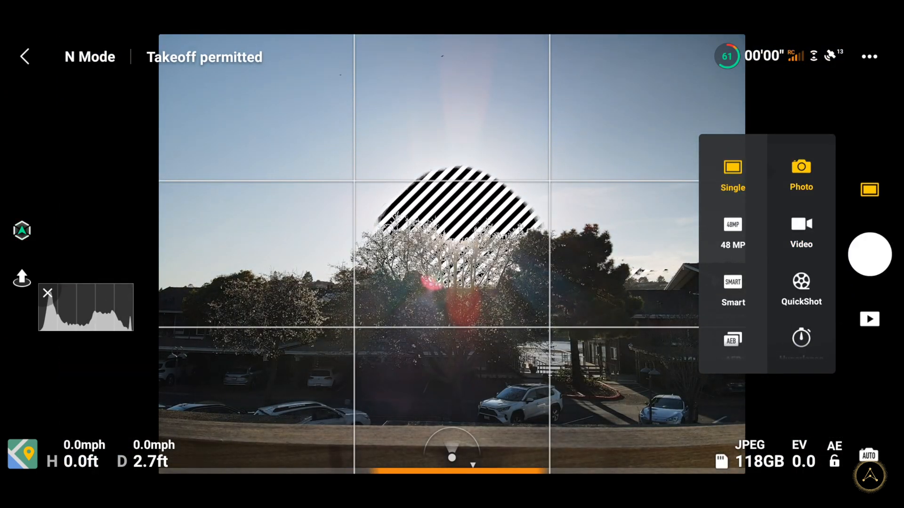
scroll(down, 3)
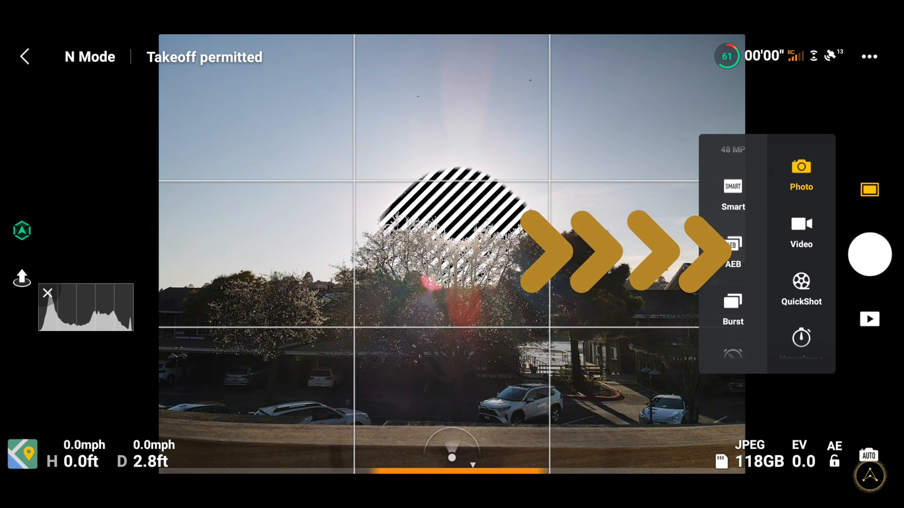
click(733, 254)
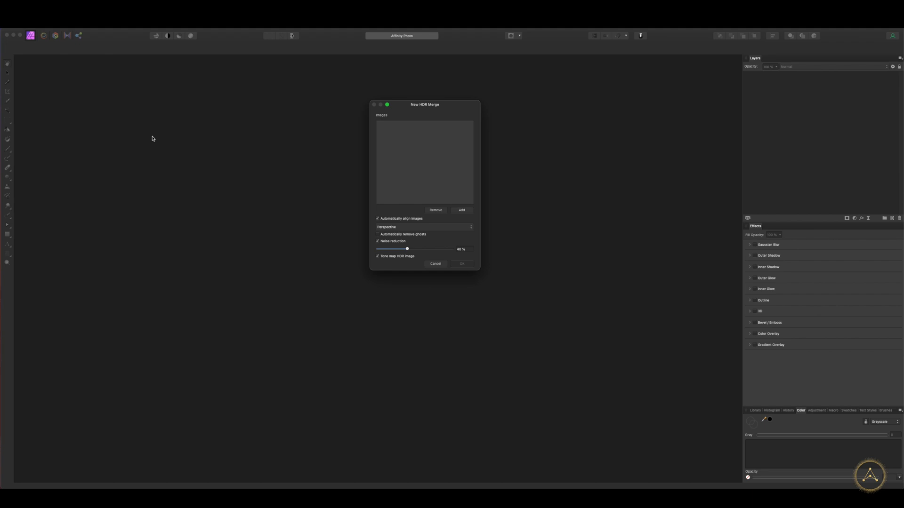
mouse_move(422, 106)
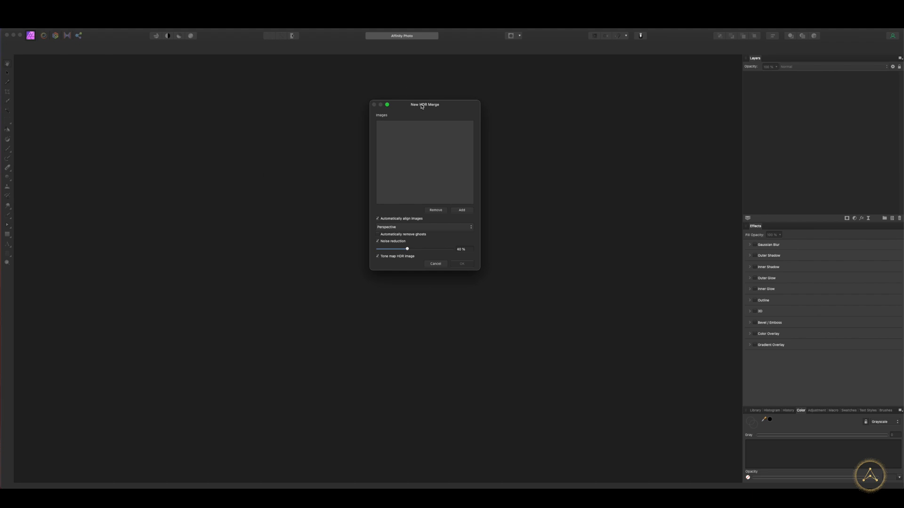
mouse_move(446, 93)
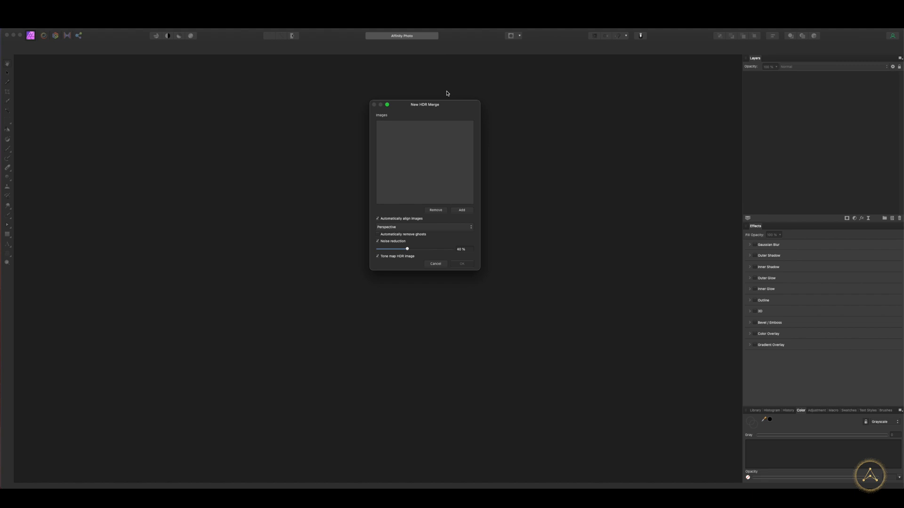
mouse_move(437, 110)
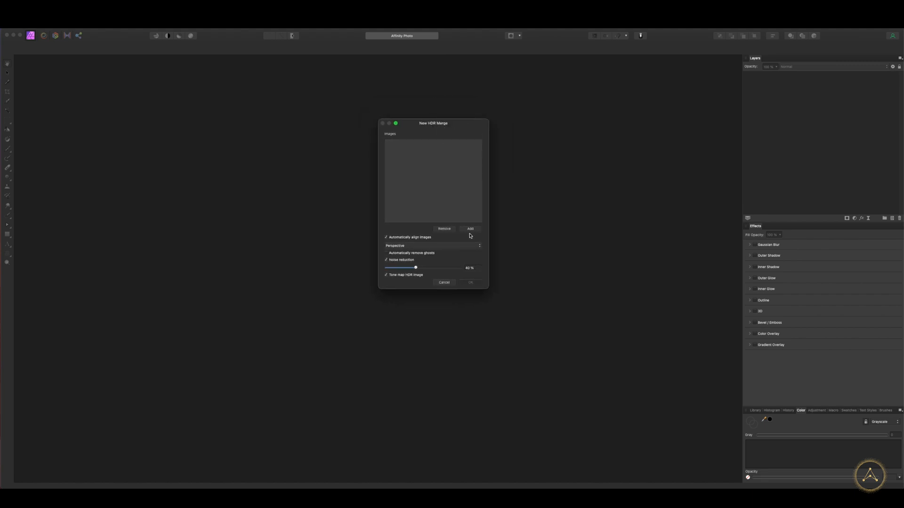
Add images to the HDR merge, browsing the Mavic AIR 2 drive's folders
click(470, 229)
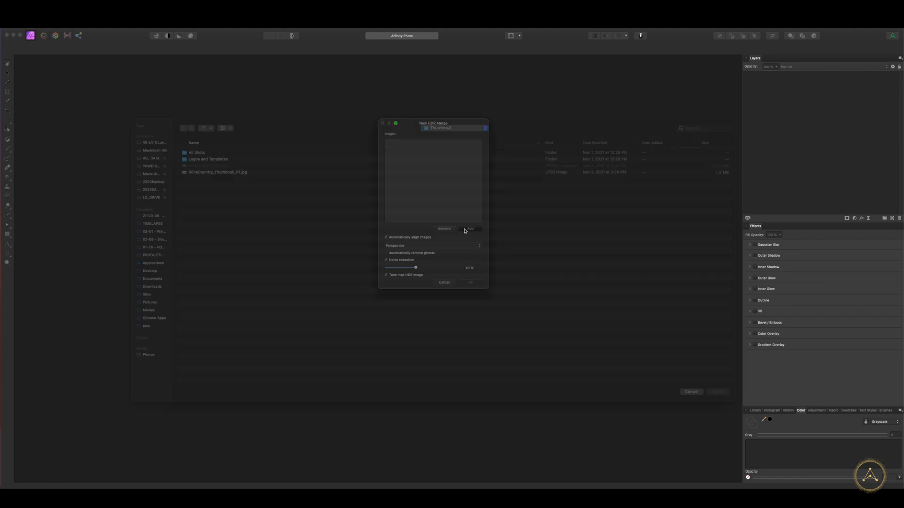
click(470, 229)
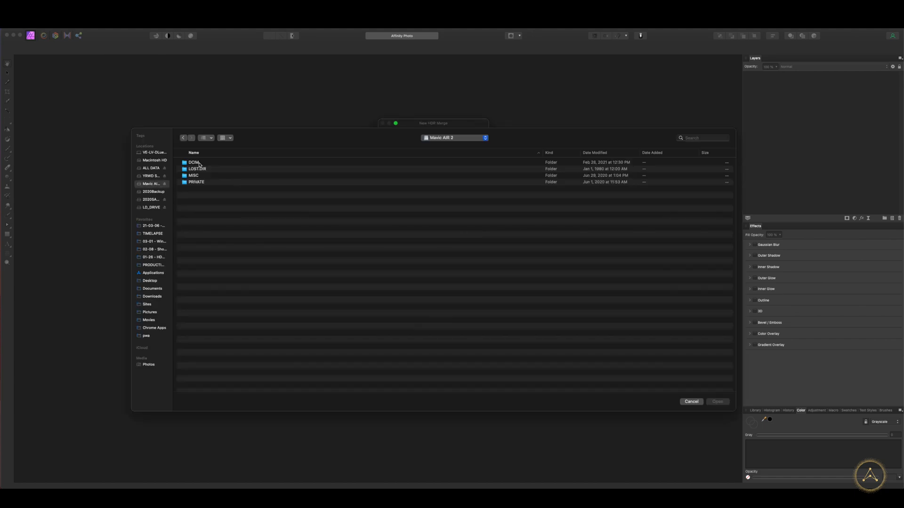